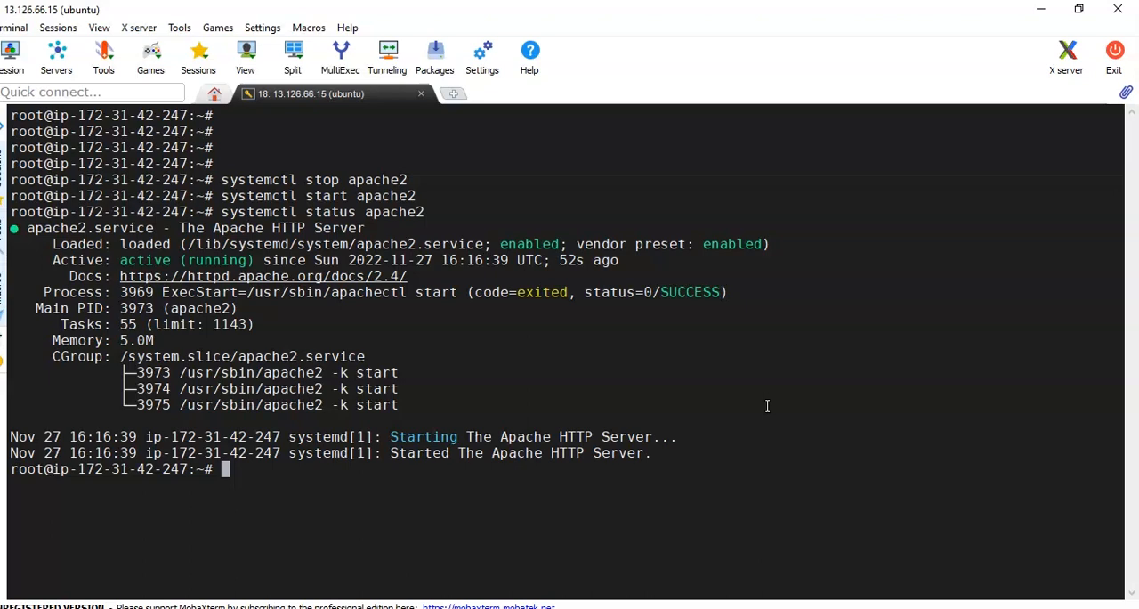
mouse_move(702, 562)
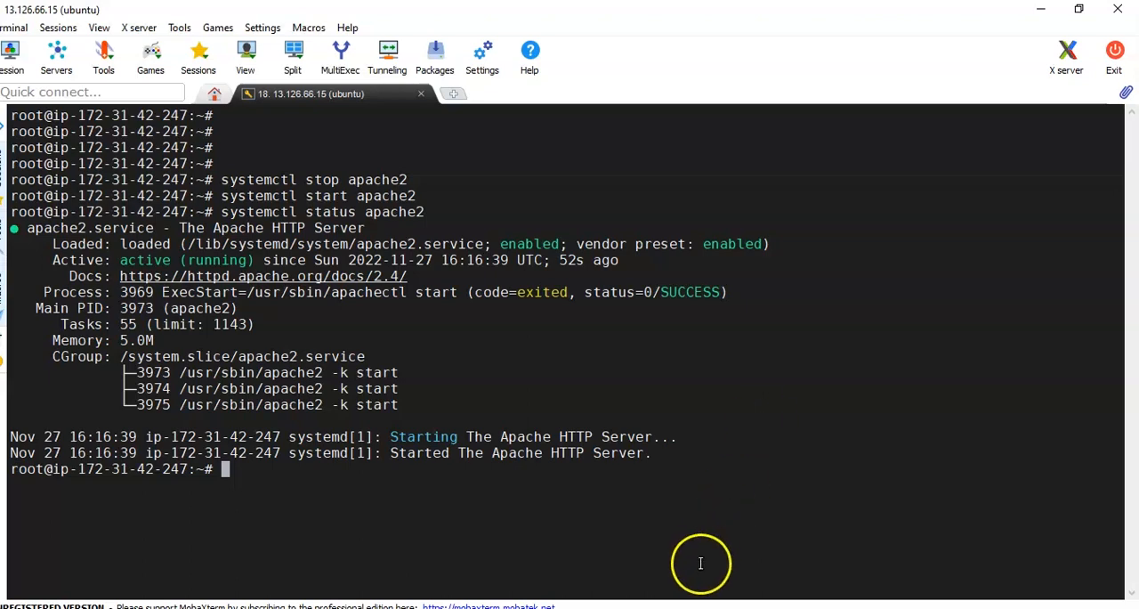
mouse_move(790, 388)
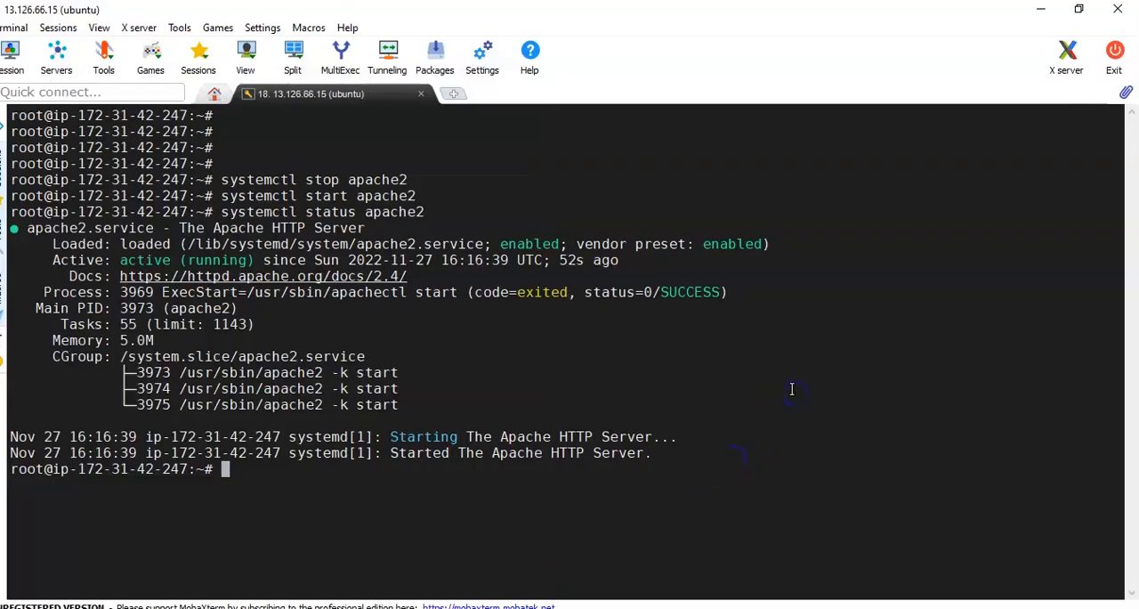
- Check apache2's current state with 'service apache2 status', confirming it is active
type("service")
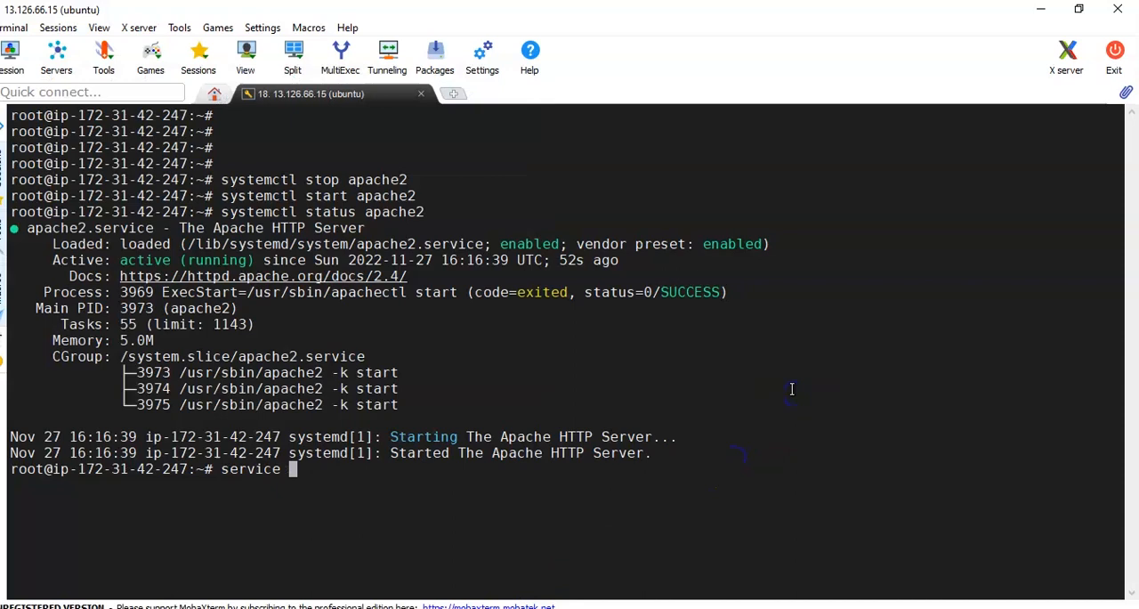
type("apache2 s")
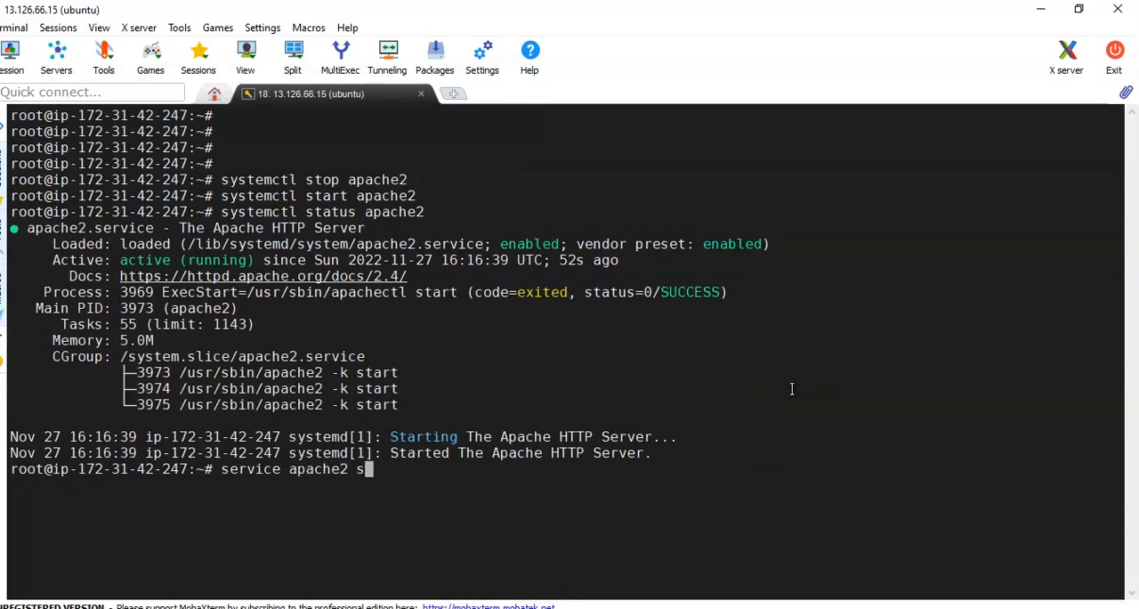
key("Return")
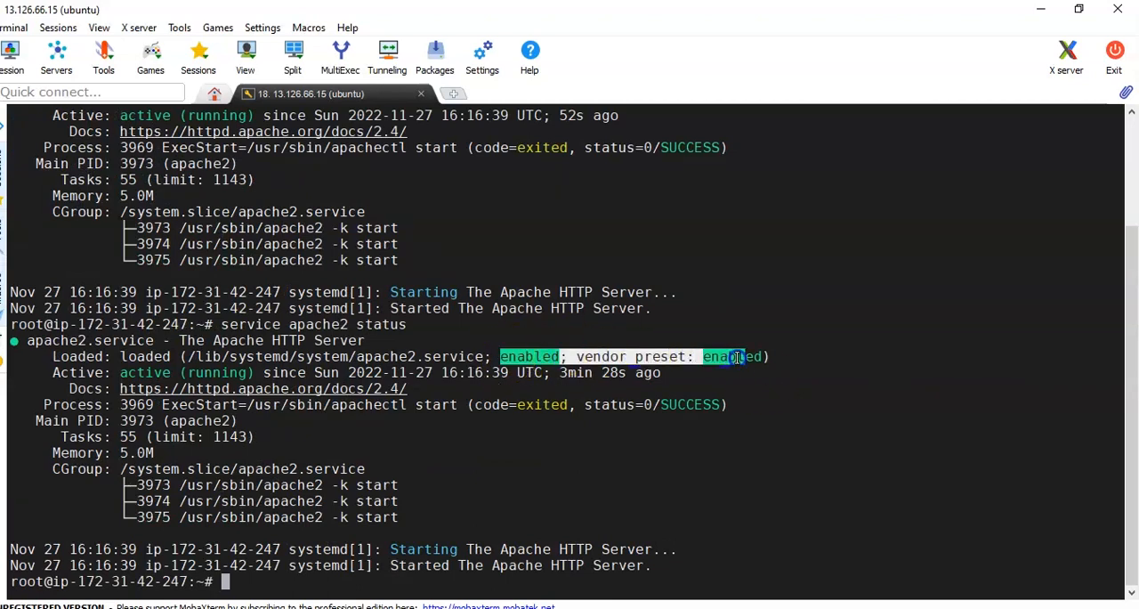
mouse_move(897, 297)
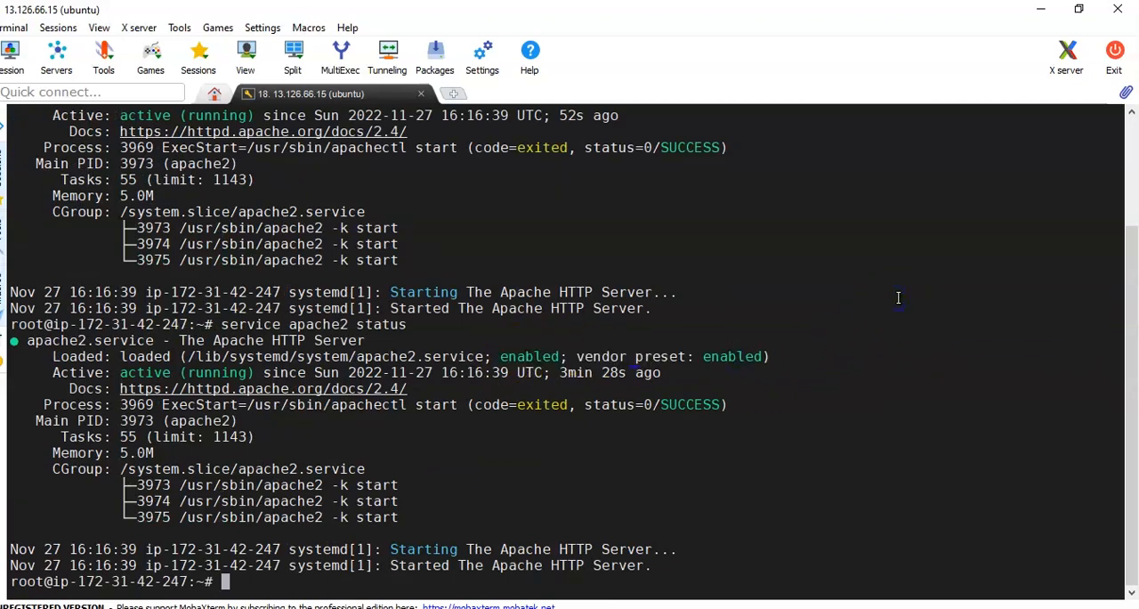
- Stop apache2 with 'service apache2 stop' after a failed first attempt, then clear the screen
type("service sto")
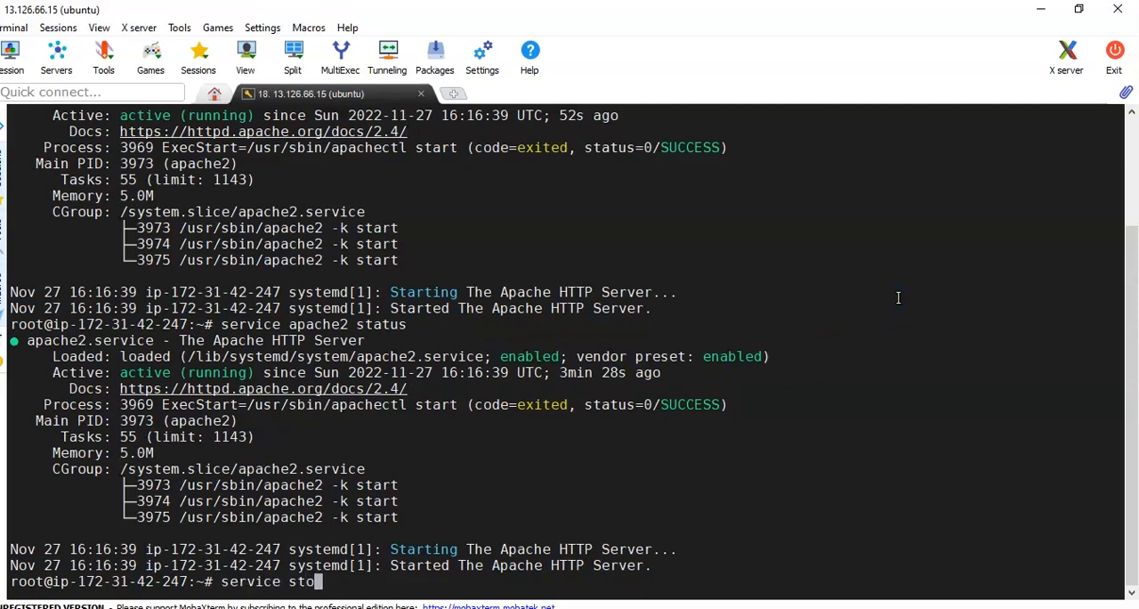
key("Return")
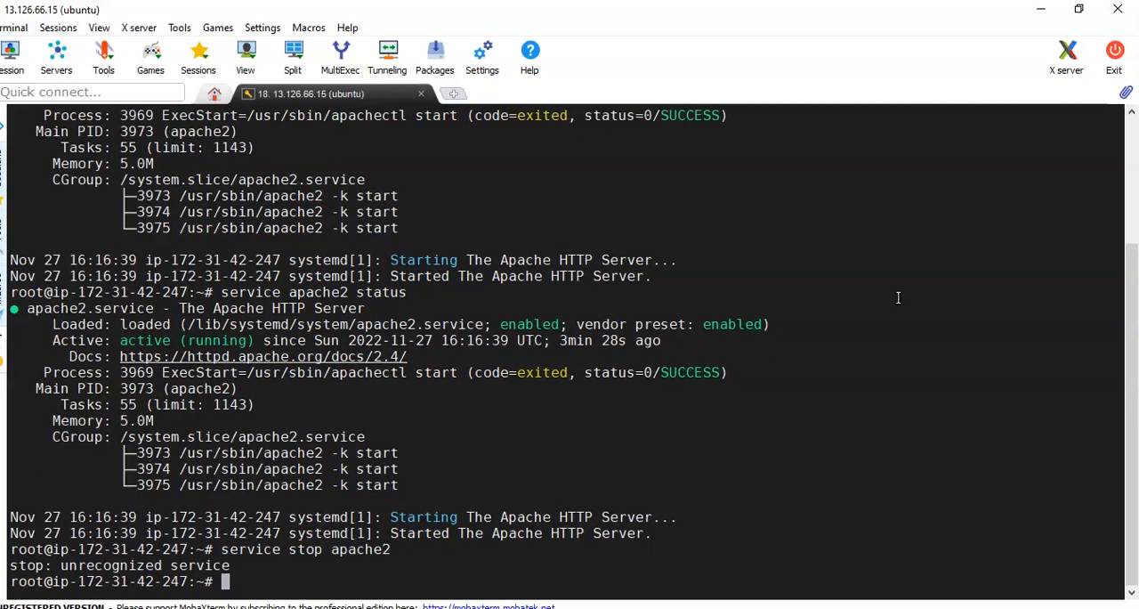
type("service apac")
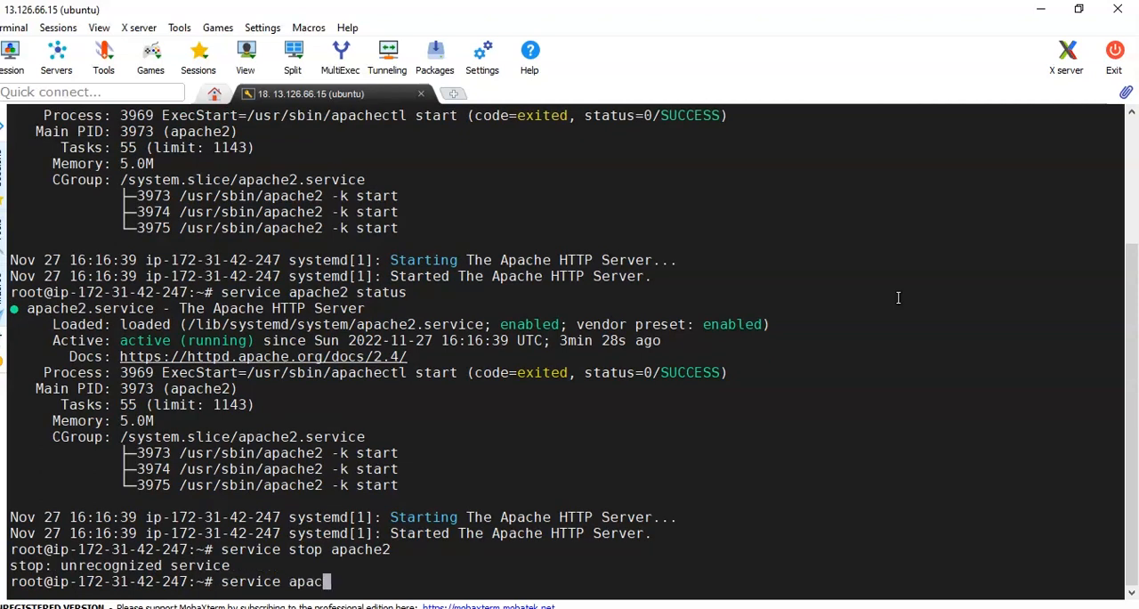
key("Return")
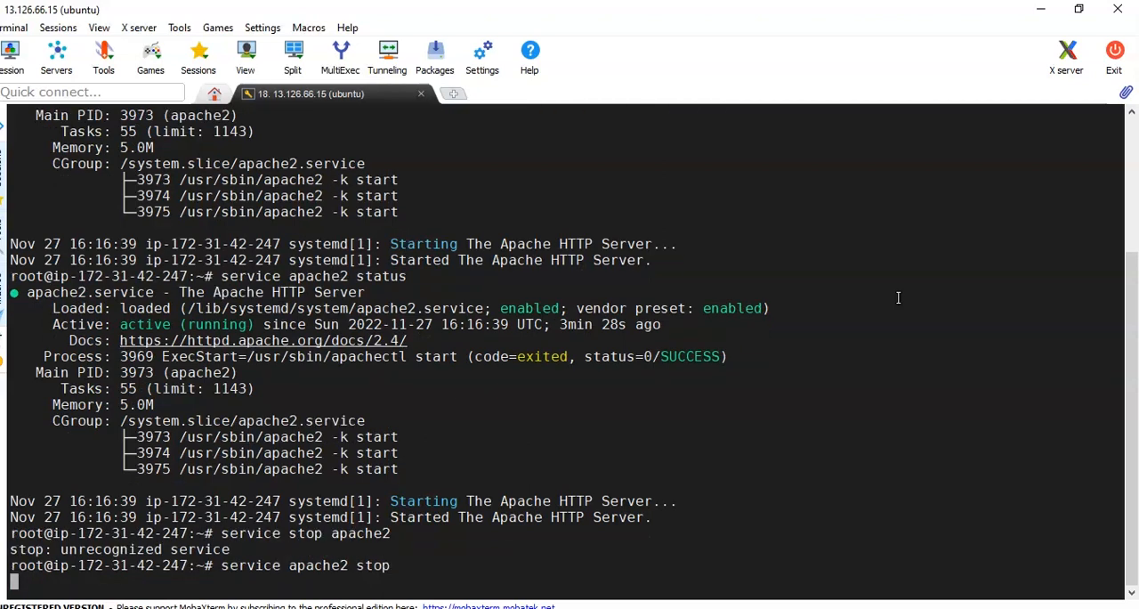
key("Return")
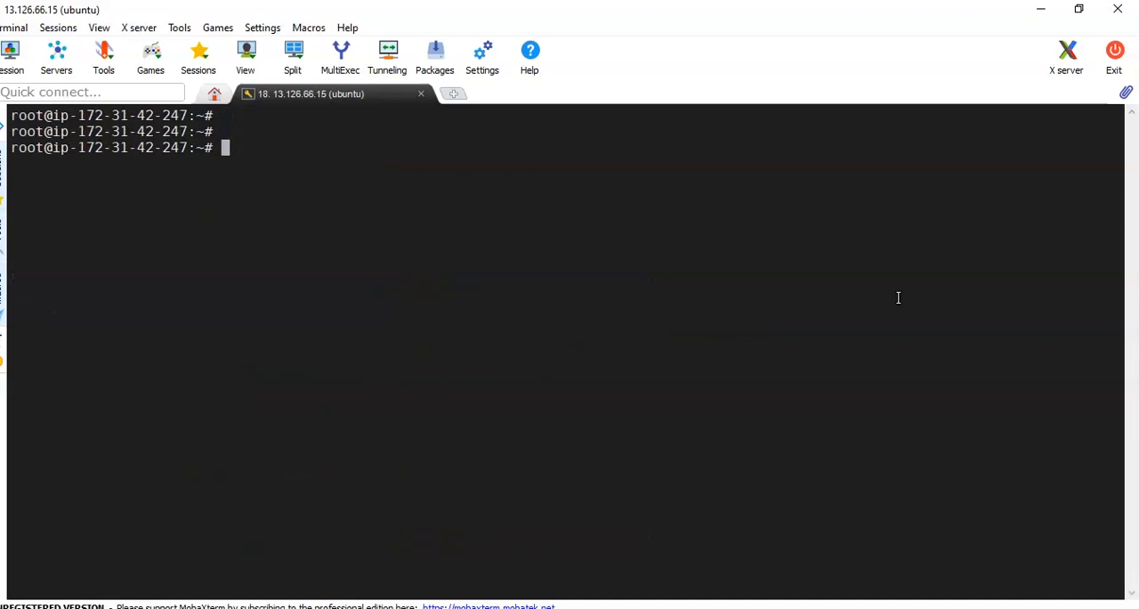
- Re-check 'service apache2 status' to confirm it now reports inactive (dead)
type("service s")
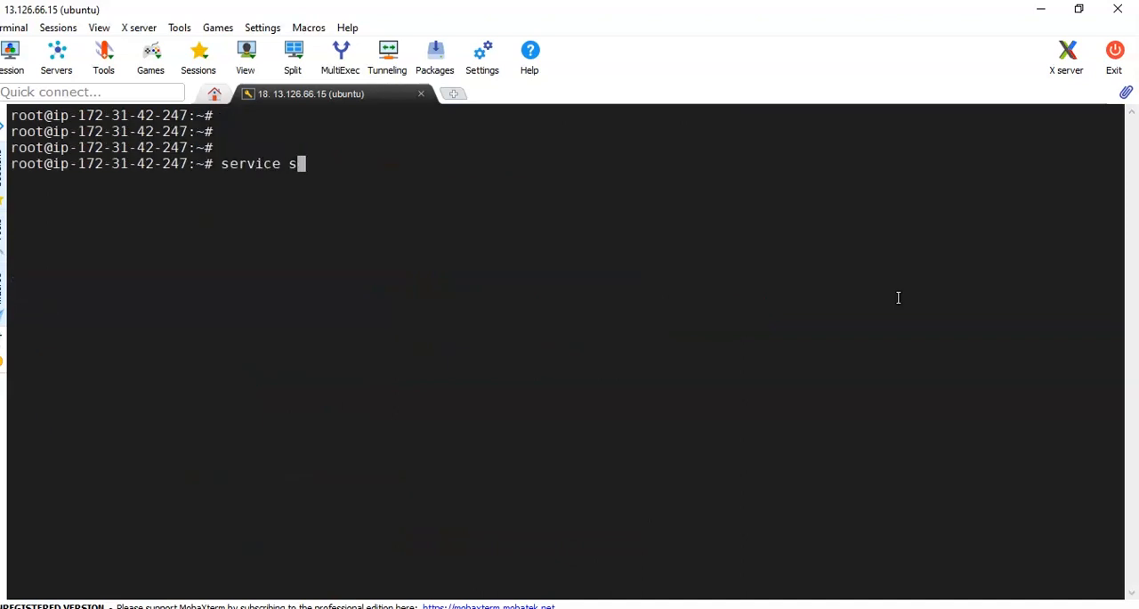
type("tatus")
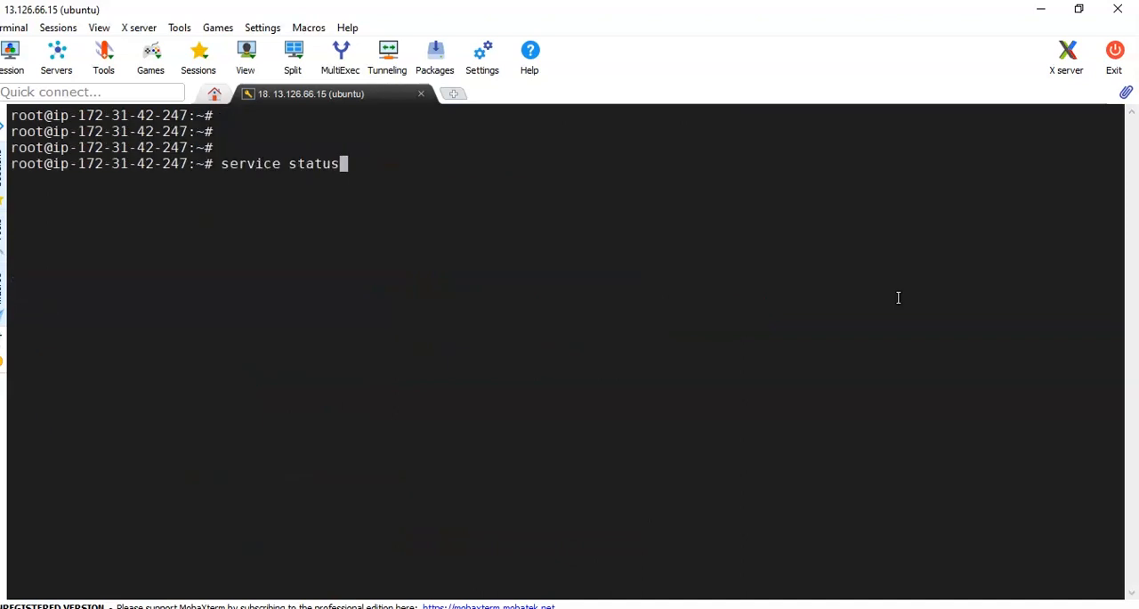
type("apa")
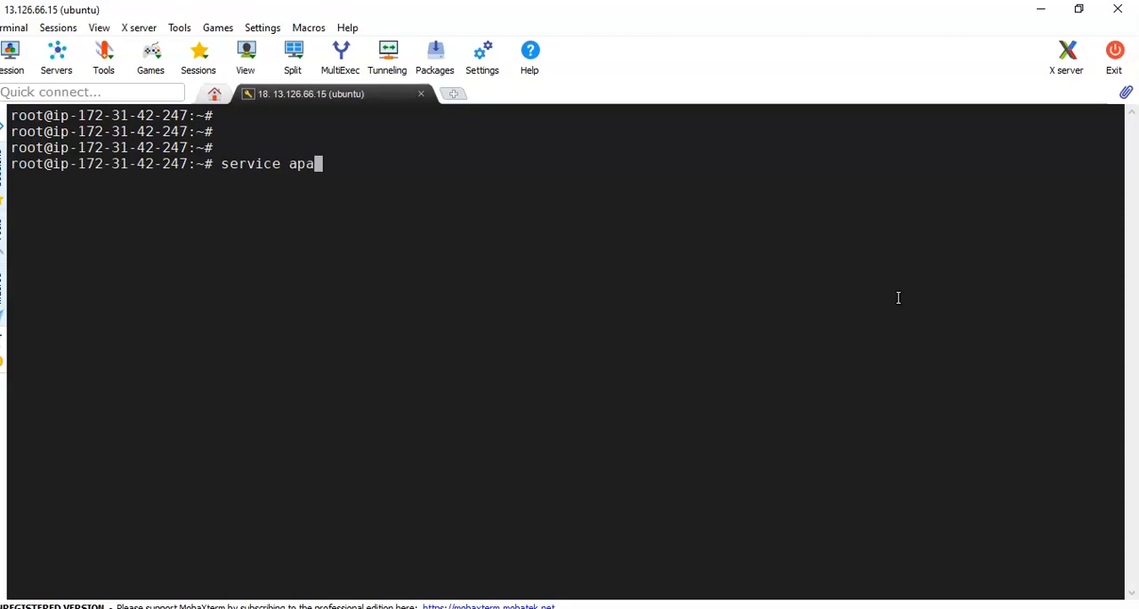
type("che2 stat")
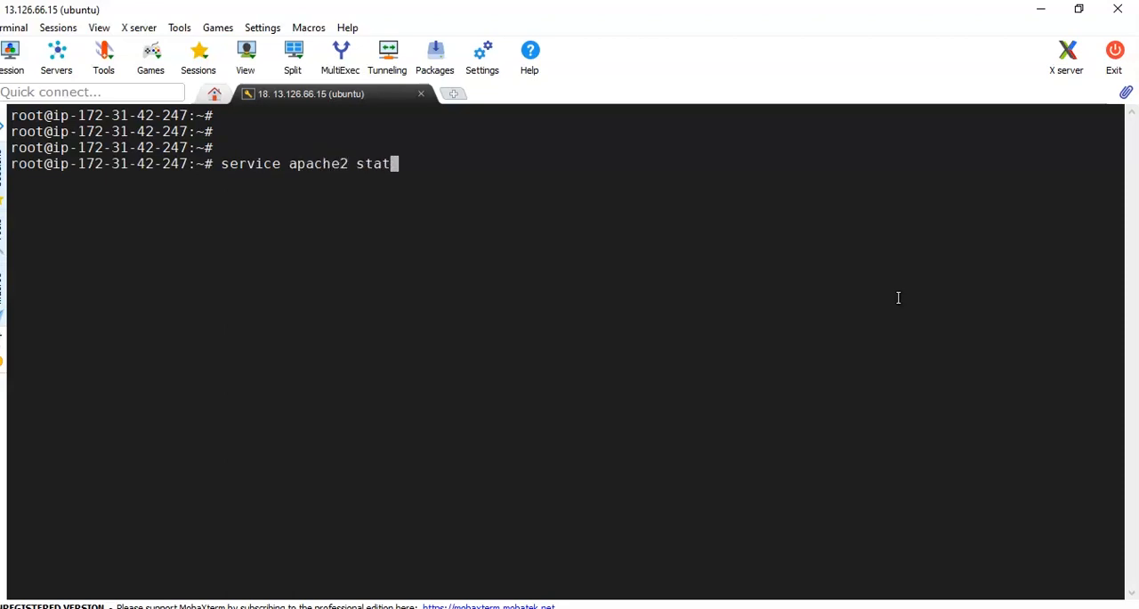
key("Return")
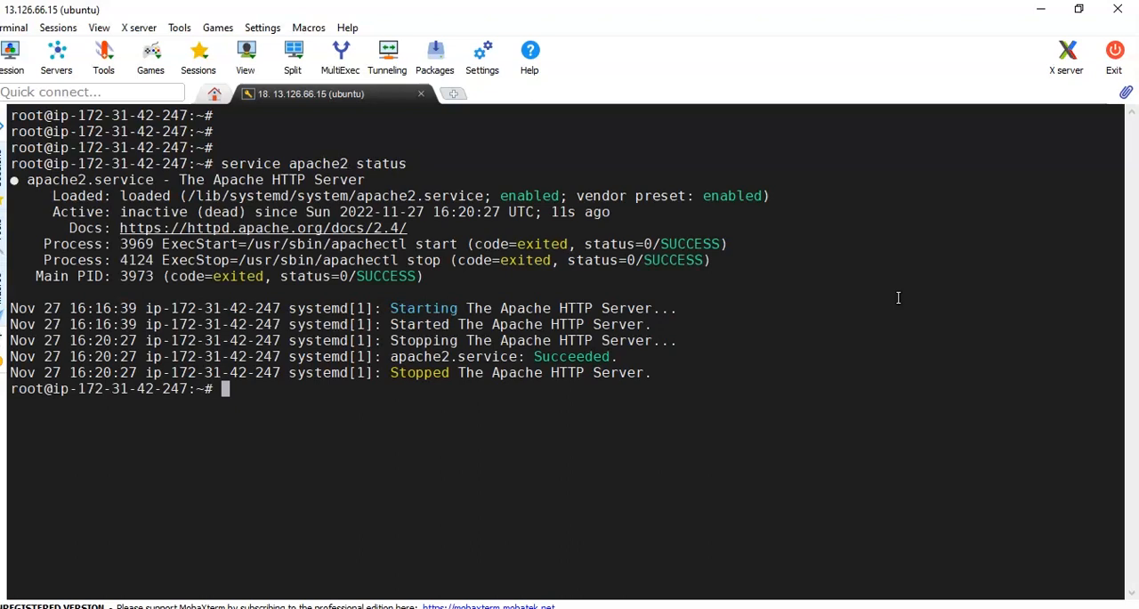
- Enter the 'service apache2 start' command at the prompt
type("service")
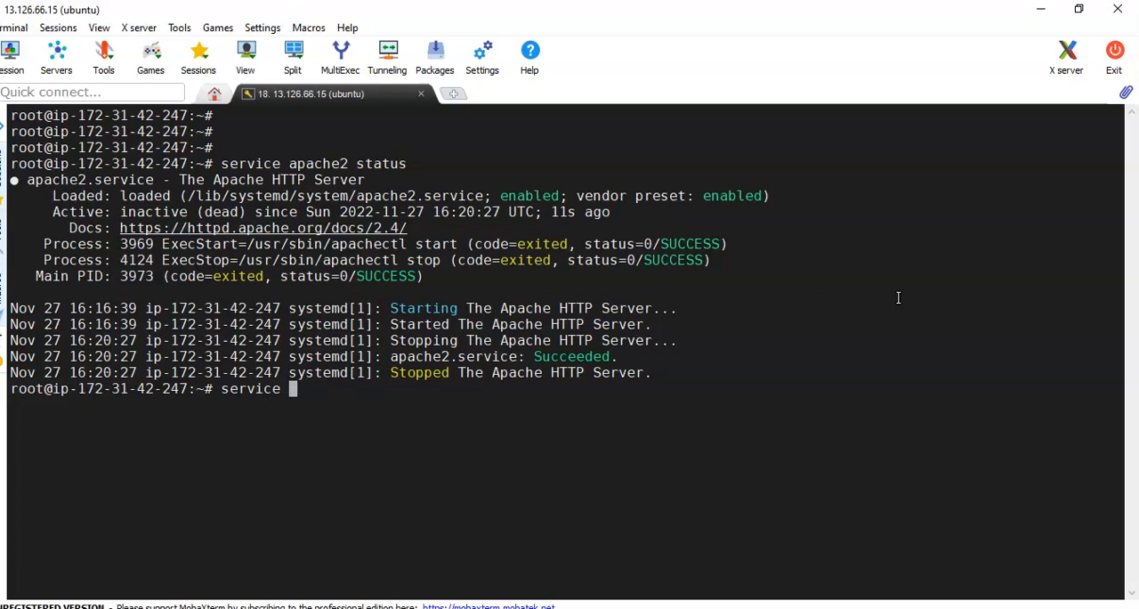
type("apache2 start")
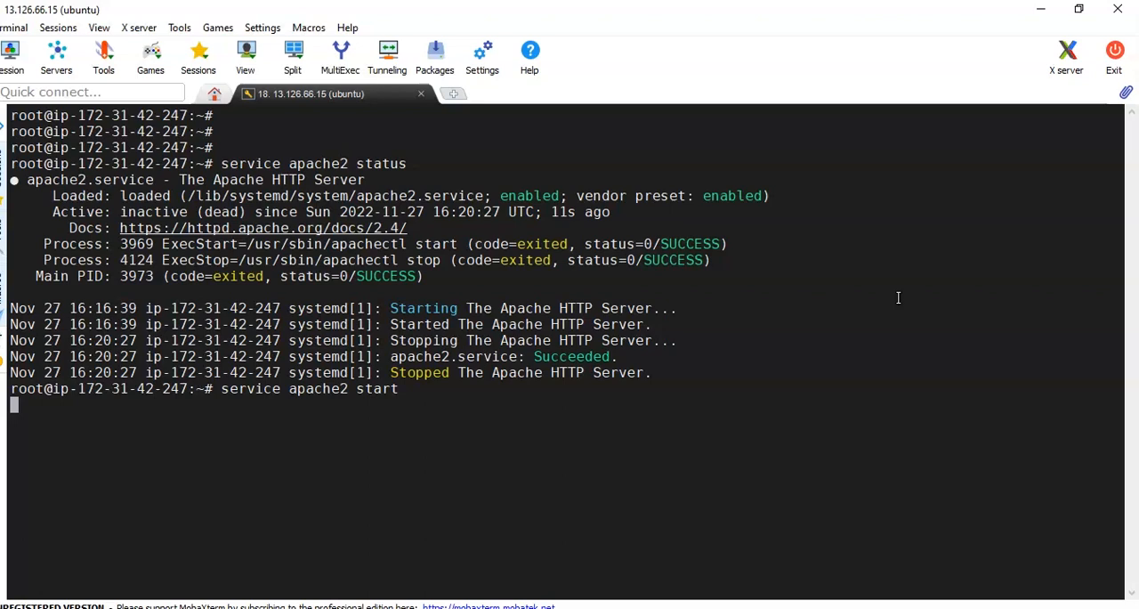
- Start apache2, then run 'find / -name apache2' listing /etc/apache2 paths and interrupt it with Ctrl+C
key("Return")
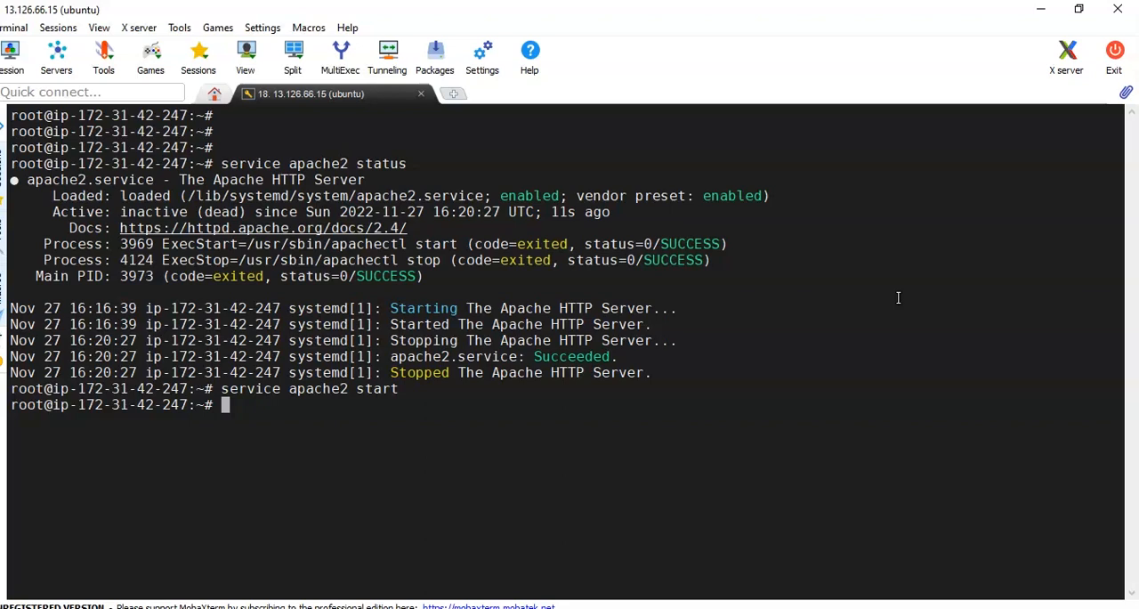
type("find")
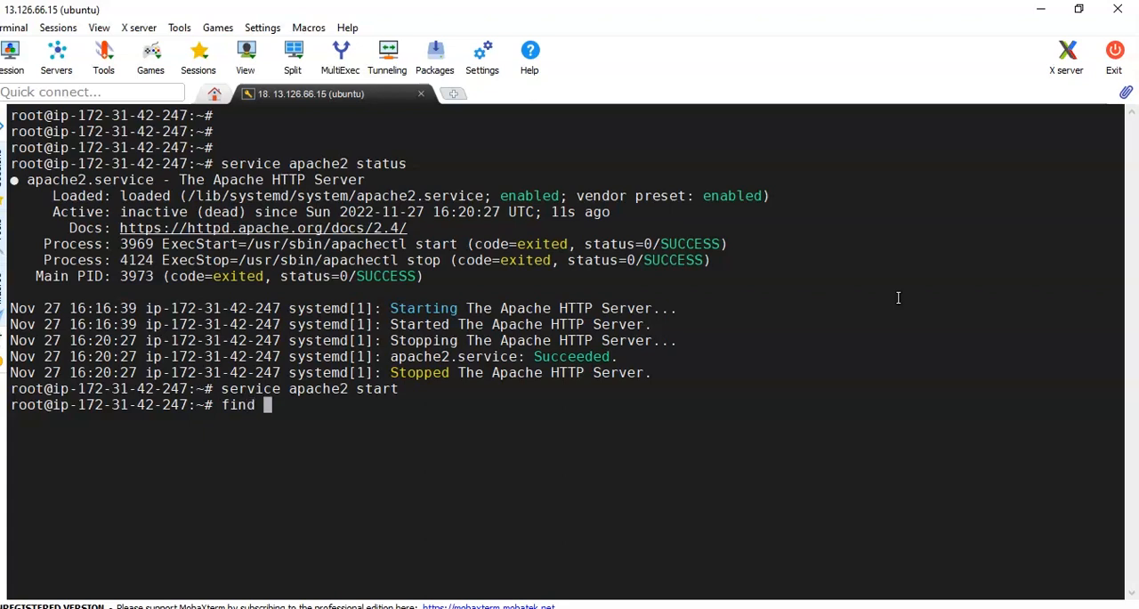
type("/ -name apa")
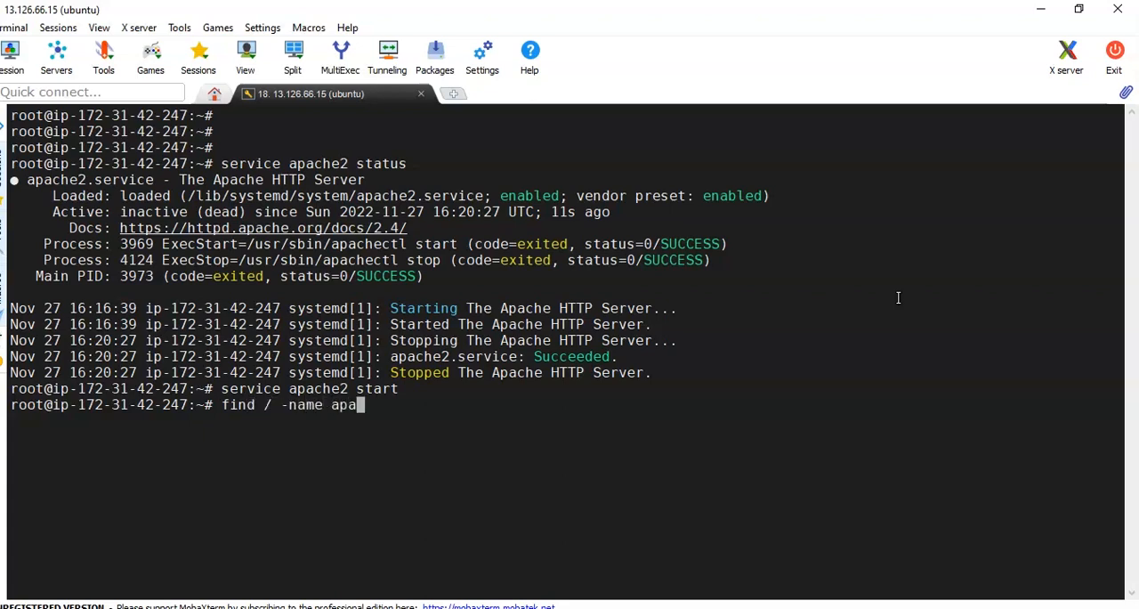
type("che2")
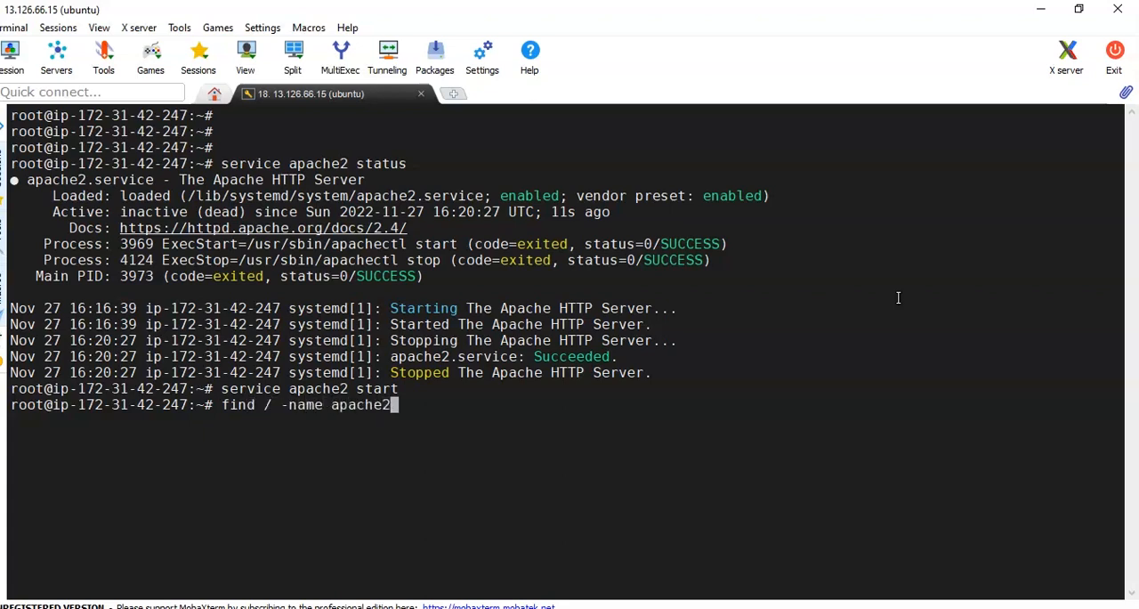
key("Return")
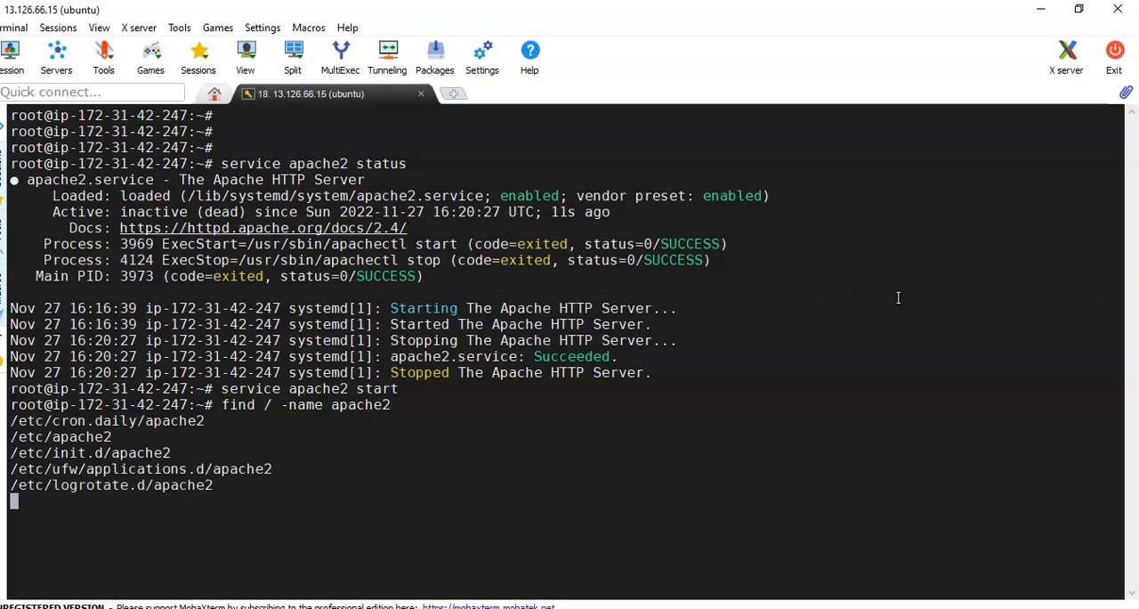
mouse_move(338, 464)
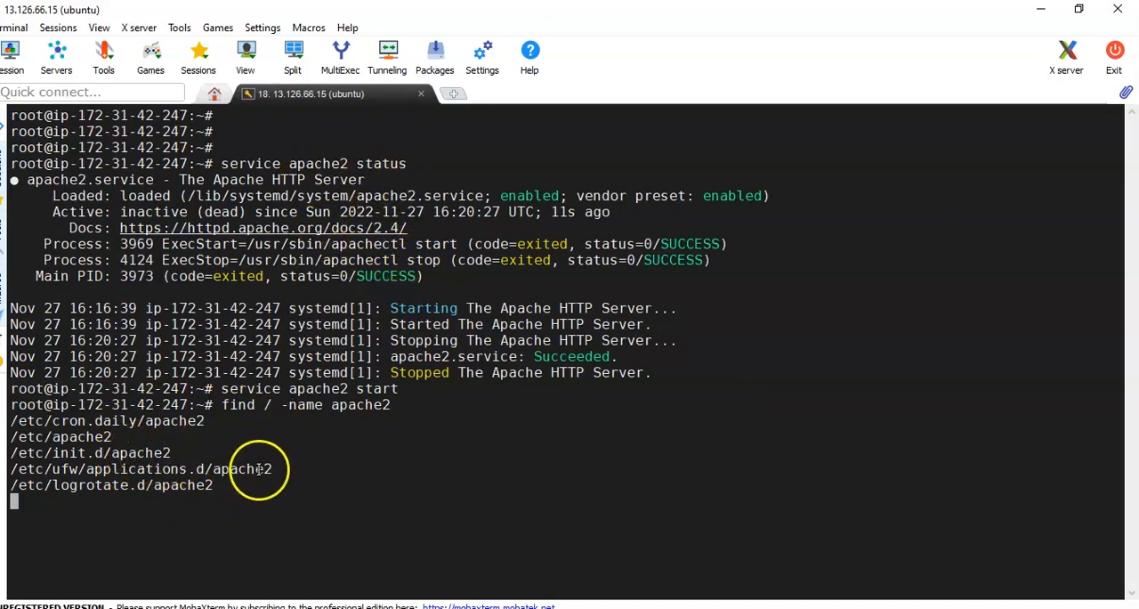
key("ctrl+c")
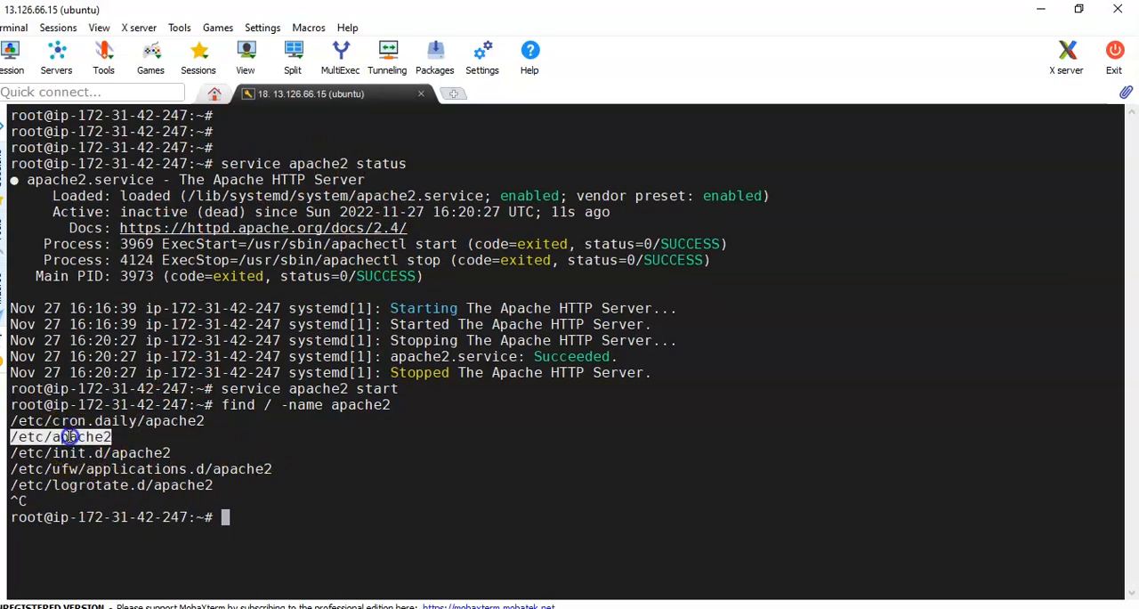
- Change into /etc/apache2 and list its contents with 'ls -ltr', showing apache2.conf and the sites/mods folders
type("cd /etc")
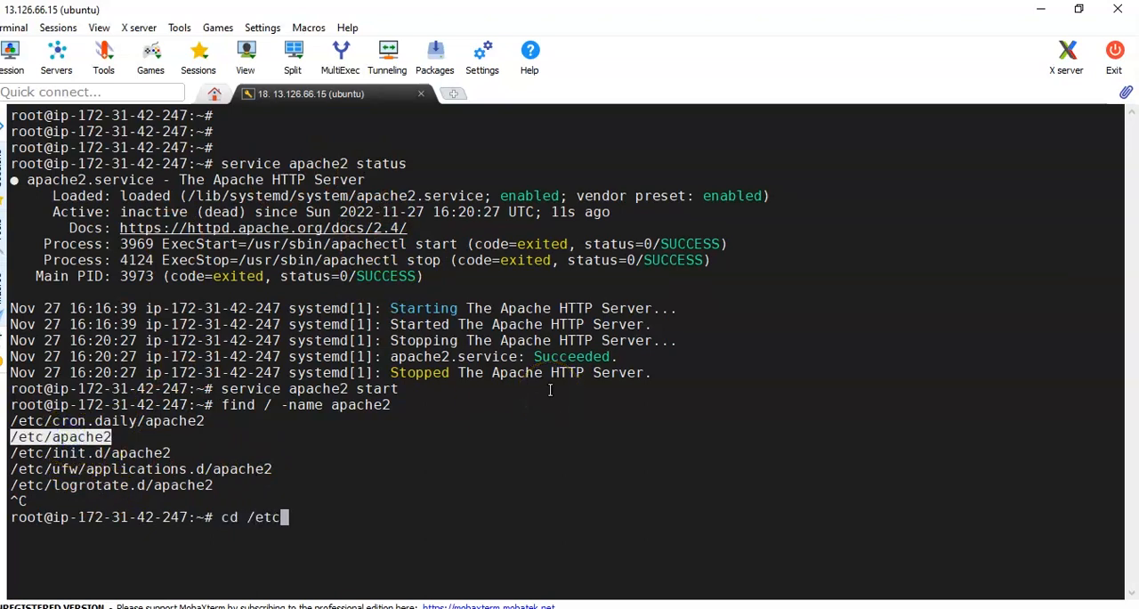
type("/apache2")
type("ls -")
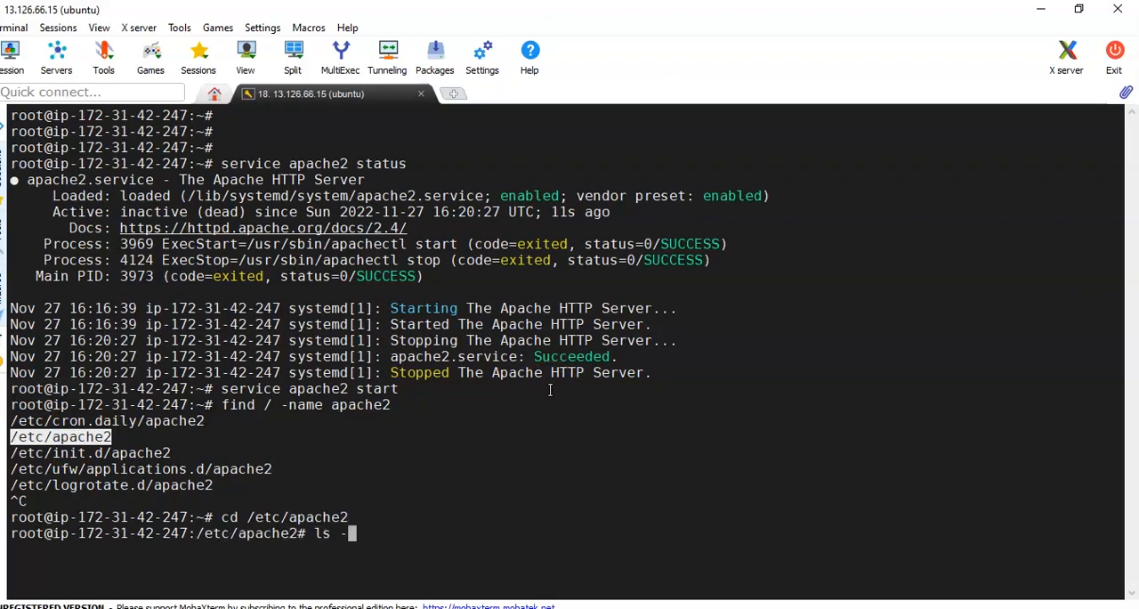
type("ltr")
key("Return")
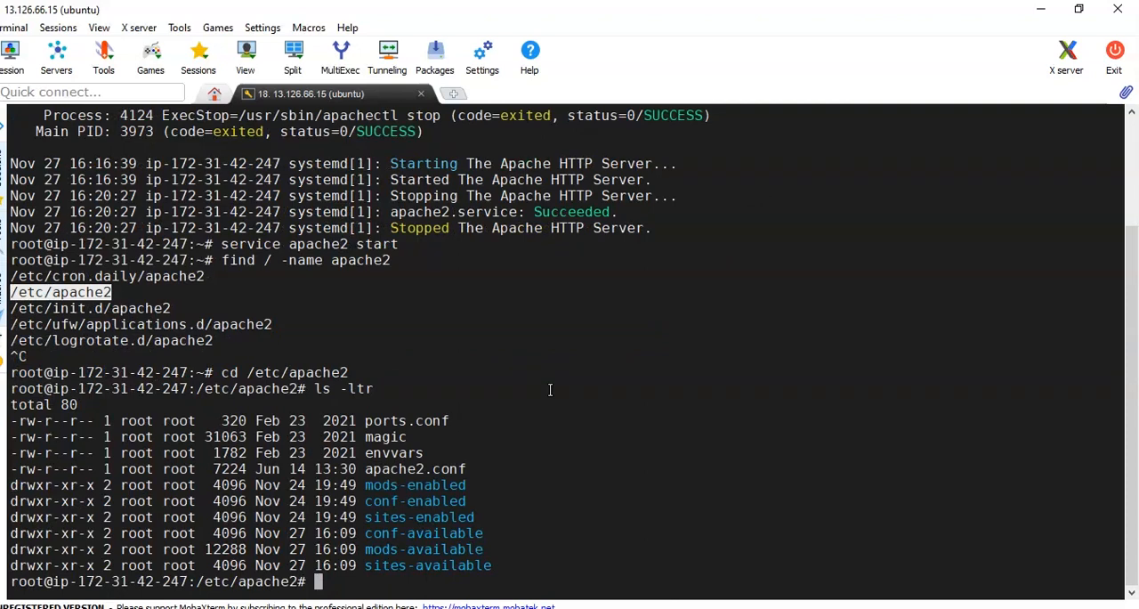
mouse_move(431, 424)
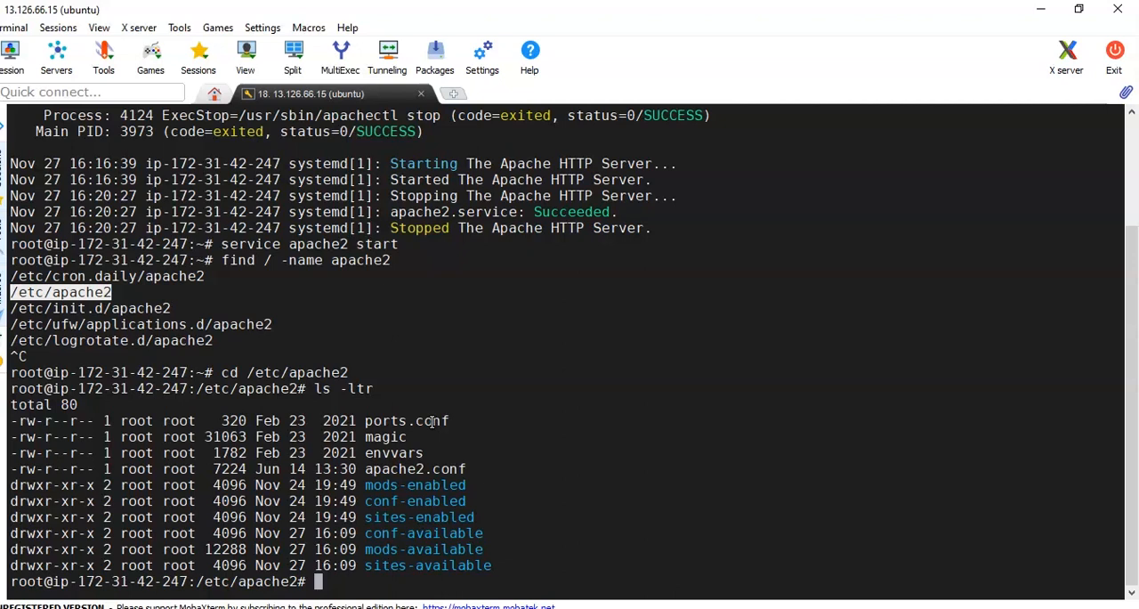
- Compose 'service apache2 restart/reload' at the prompt, fixing typos, without running it
type("service")
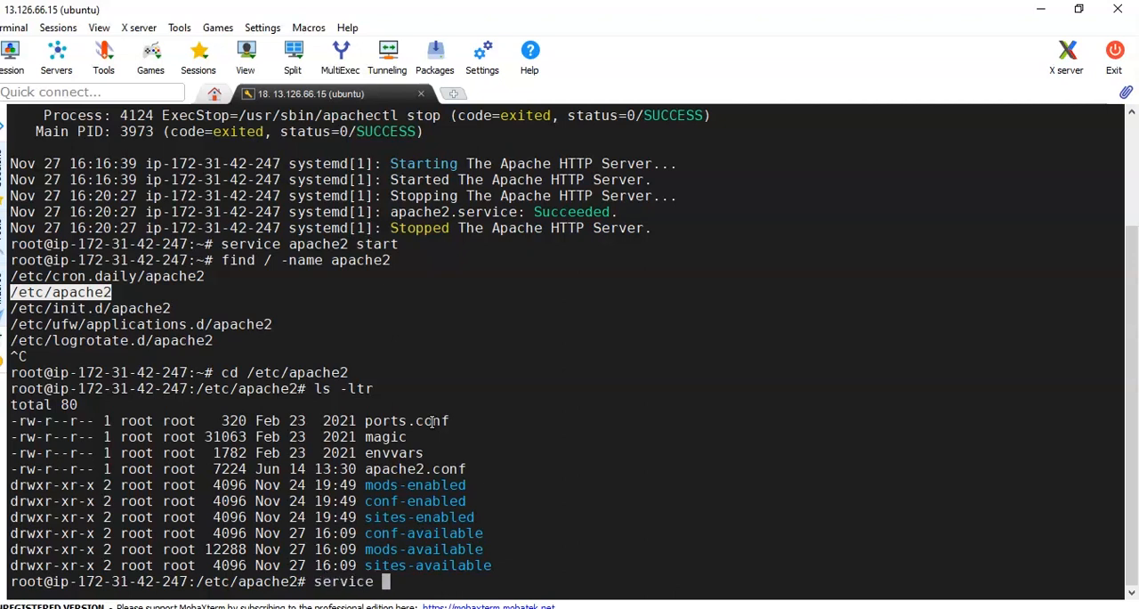
type("apache2 restart")
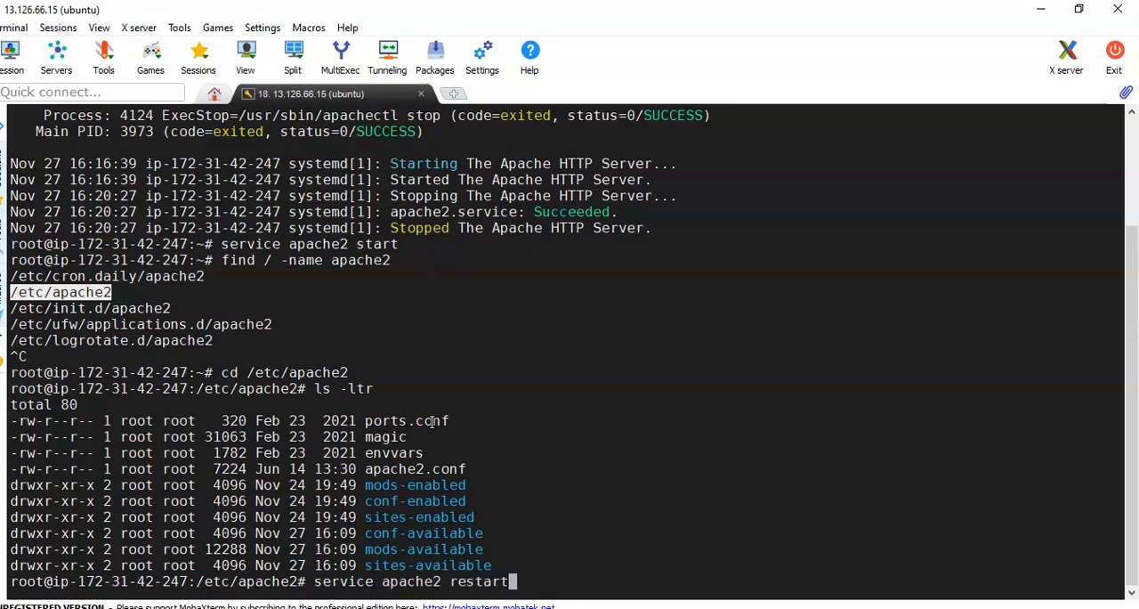
type("/rello")
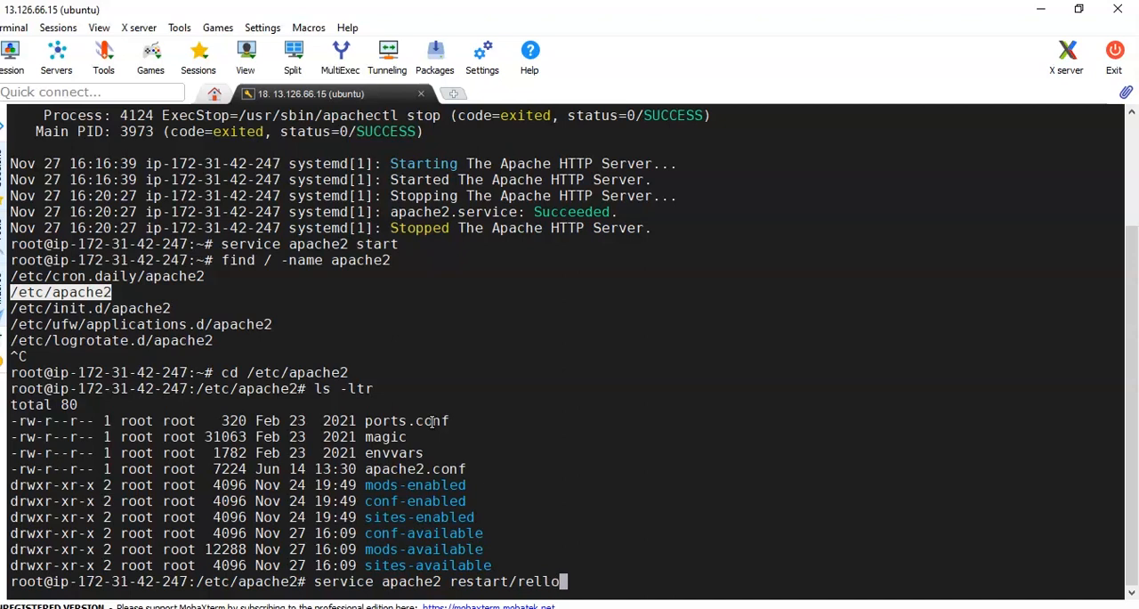
key("BackSpace")
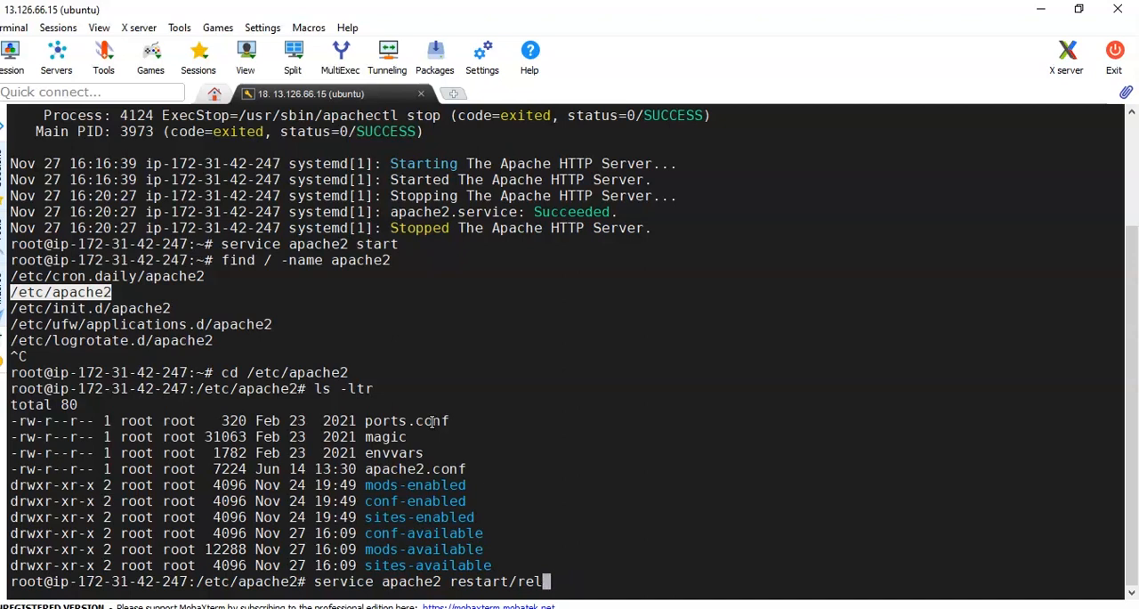
type("oad")
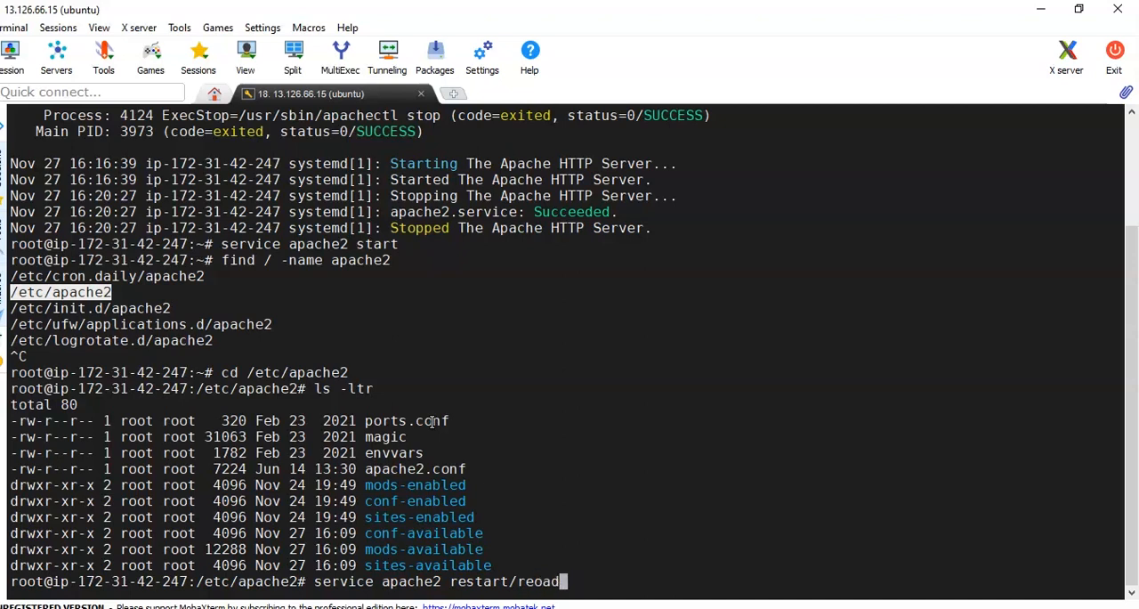
key("Backspace")
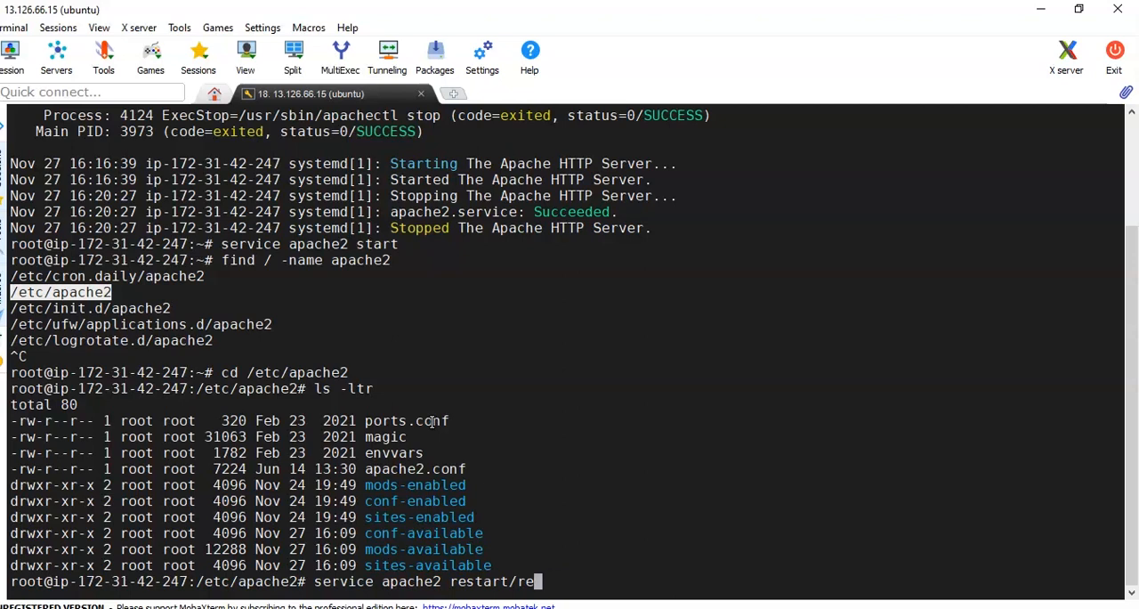
type("load")
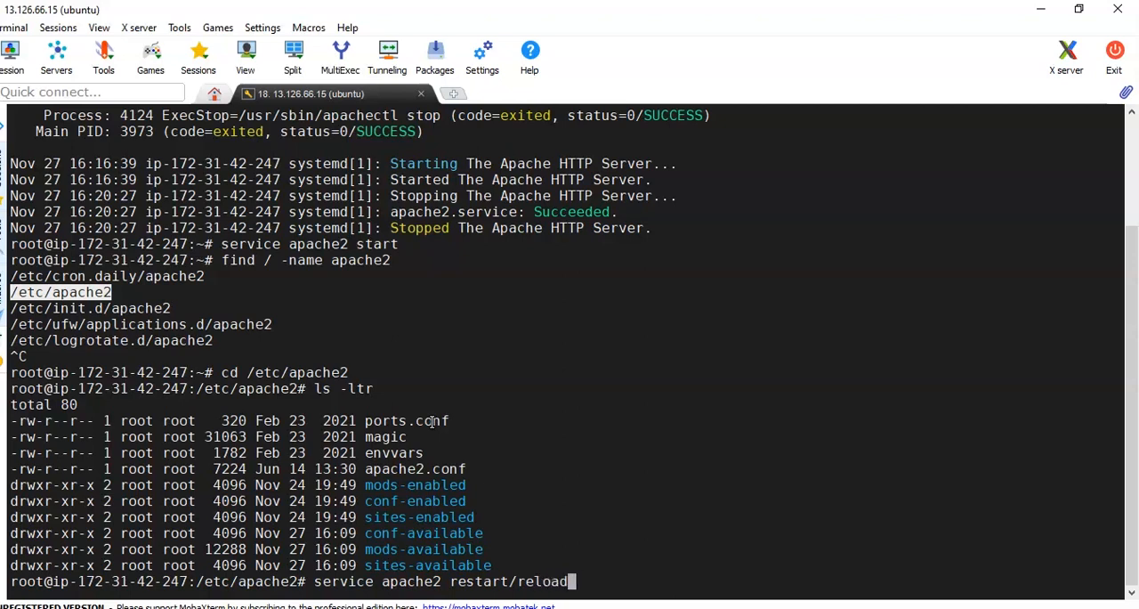